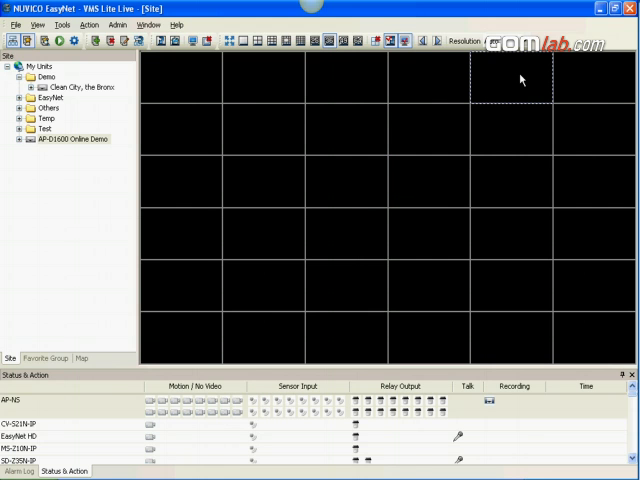
{"action": "mouse_move", "coordinate": [507, 92]}
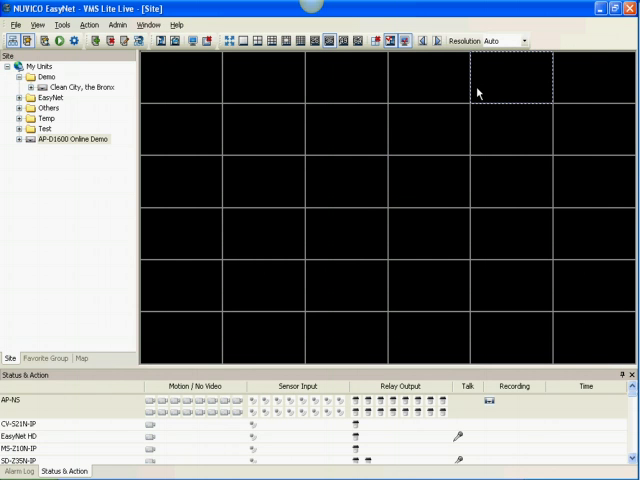
{"action": "mouse_move", "coordinate": [474, 92]}
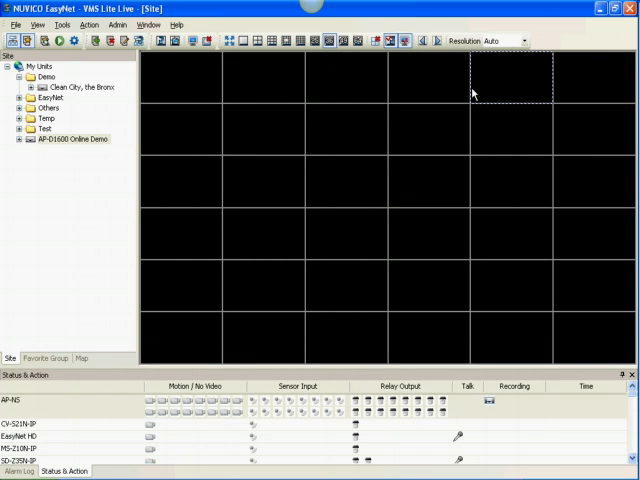
{"action": "mouse_move", "coordinate": [325, 75]}
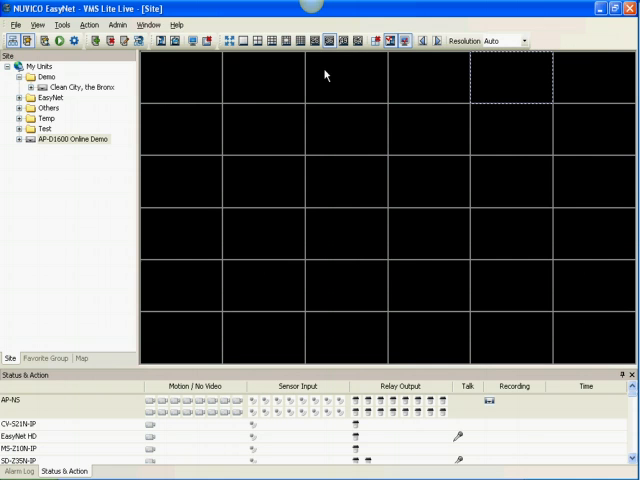
Step: Switch the live view to a 7x7 grid and expand Clean City, the Bronx in the Site tree
{"action": "left_click", "coordinate": [313, 41]}
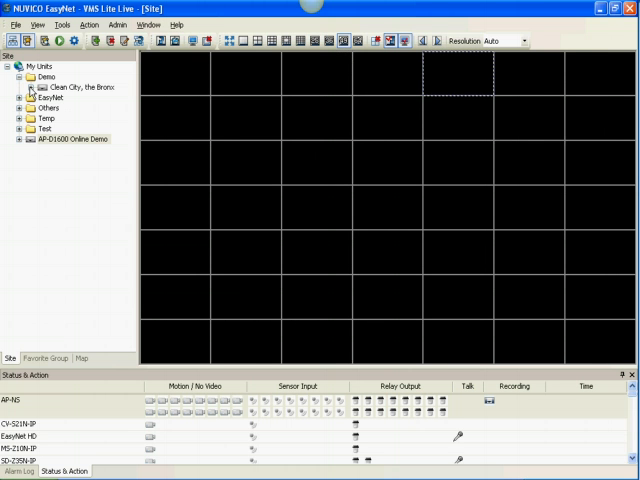
{"action": "left_click", "coordinate": [33, 87]}
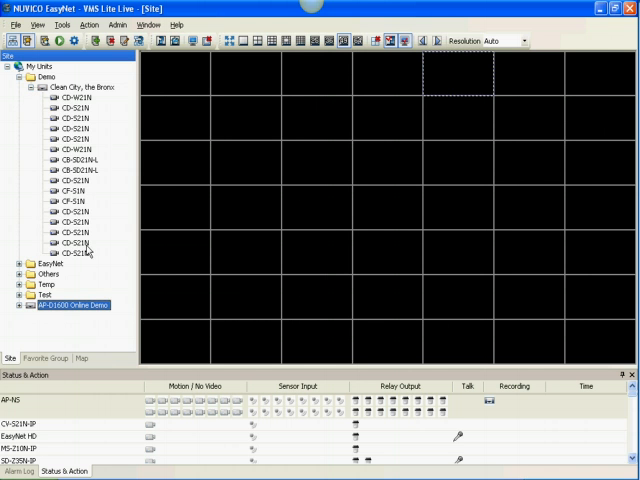
{"action": "mouse_move", "coordinate": [163, 120]}
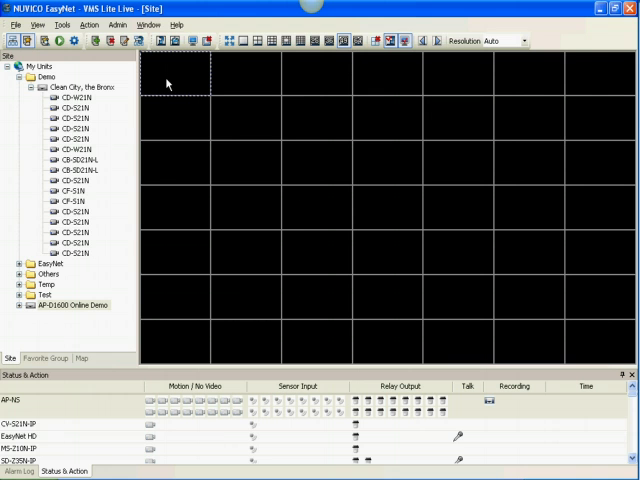
{"action": "mouse_move", "coordinate": [84, 108]}
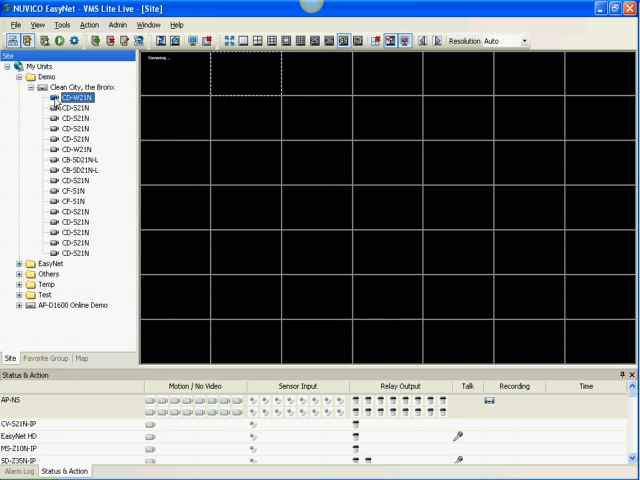
Step: Add the Clean City, the Bronx camera feeds one by one into successive grid cells
{"action": "left_click", "coordinate": [72, 108]}
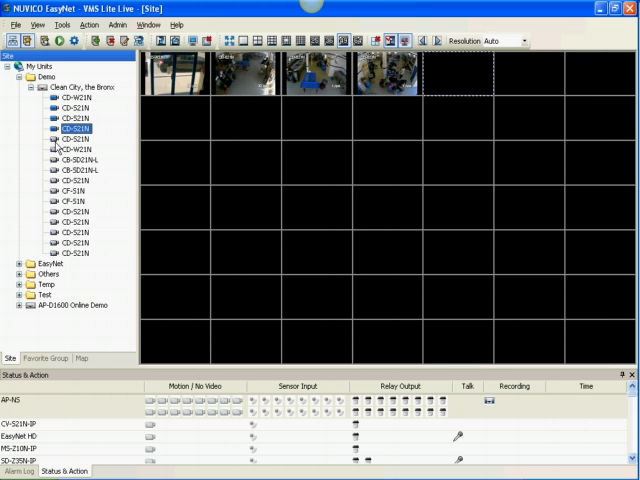
{"action": "left_click", "coordinate": [72, 149]}
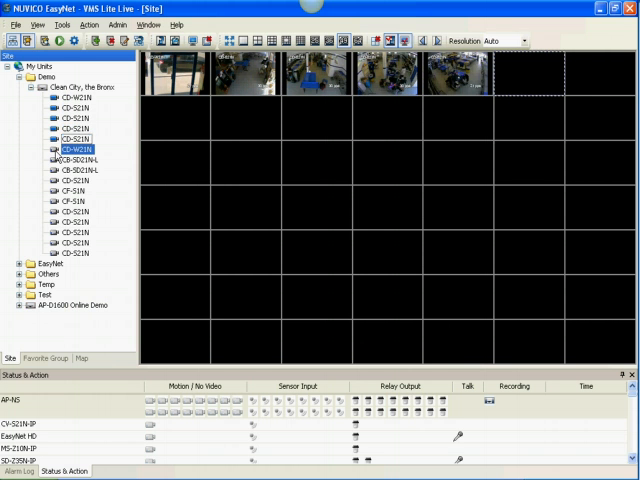
{"action": "left_click", "coordinate": [75, 162]}
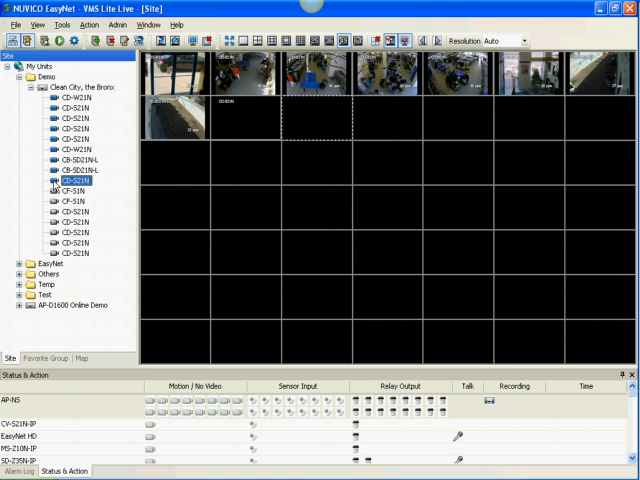
{"action": "left_click", "coordinate": [69, 189]}
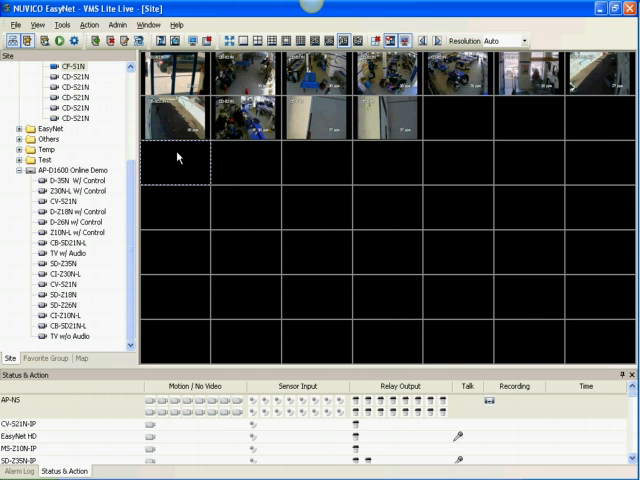
{"action": "mouse_move", "coordinate": [100, 228]}
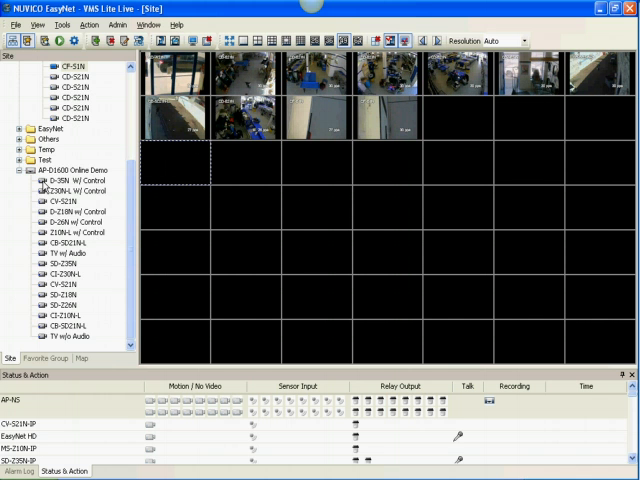
Step: Add the AP-D1600 Online Demo cameras into the grid cells after the Bronx feeds
{"action": "left_click", "coordinate": [72, 190]}
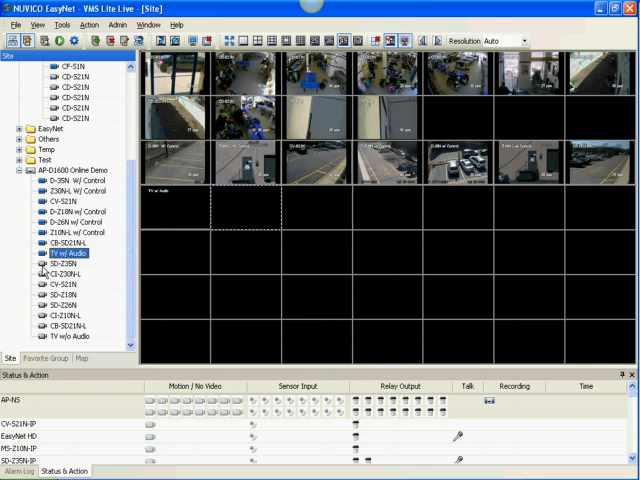
{"action": "left_click", "coordinate": [44, 272]}
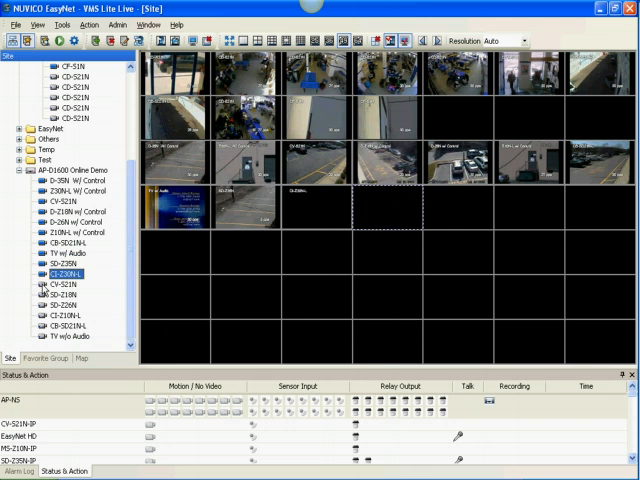
{"action": "left_click", "coordinate": [47, 283]}
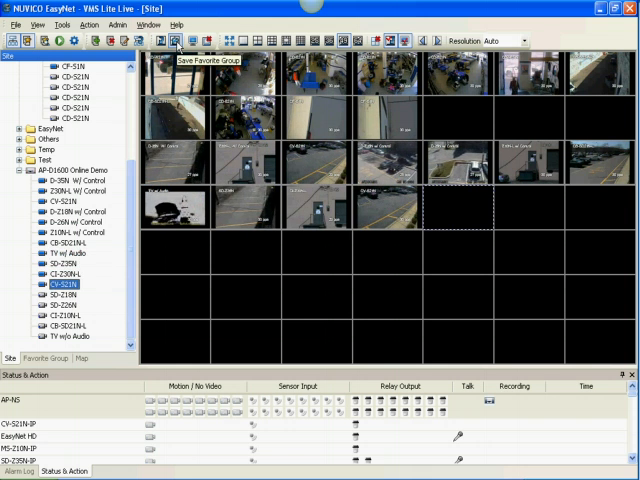
Step: Save the twenty-two live feeds as the favorite group 'Demo'
{"action": "left_click", "coordinate": [176, 41]}
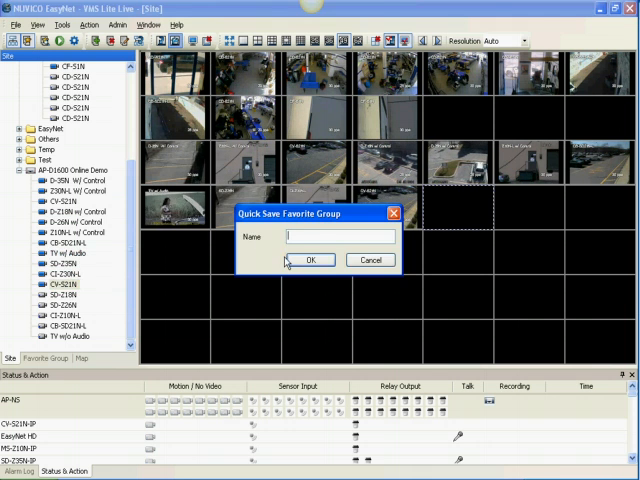
{"action": "type", "text": "Del"}
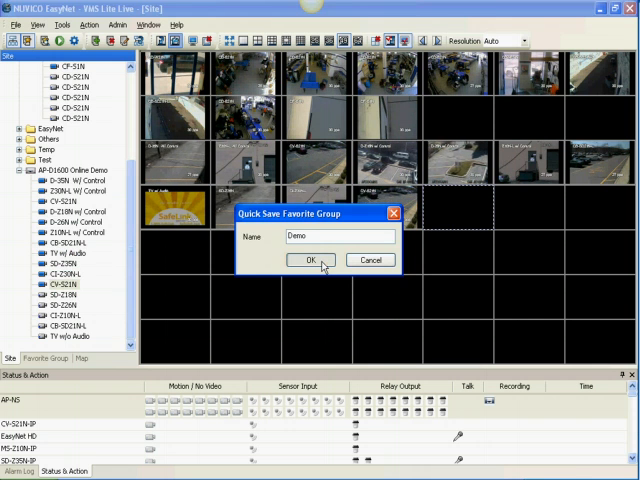
{"action": "left_click", "coordinate": [311, 259]}
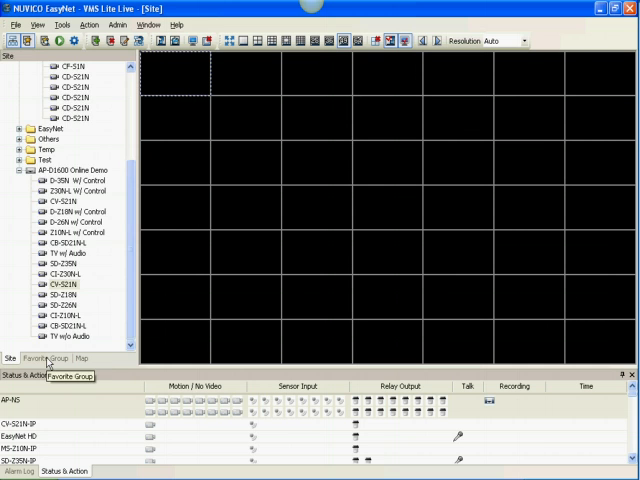
Step: Show the Favorite Group list containing the saved Demo group
{"action": "left_click", "coordinate": [44, 358]}
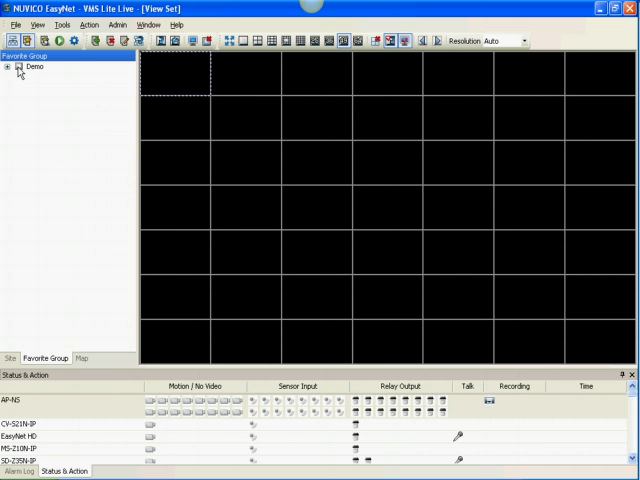
Step: Load the Demo group's twenty-two feeds into the grid and expand its Clean City, the Bronx node
{"action": "left_click", "coordinate": [18, 67]}
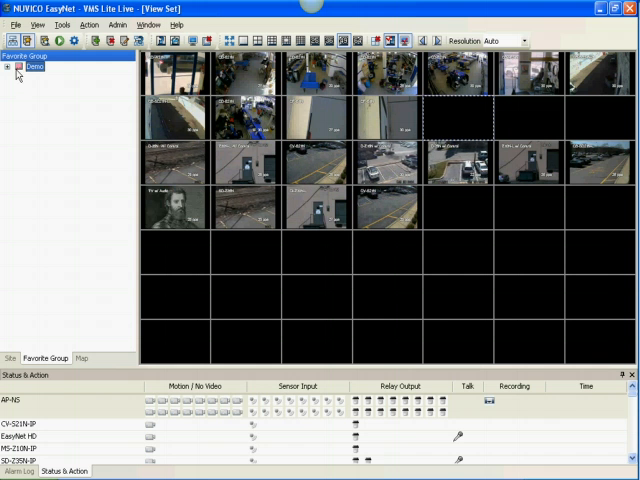
{"action": "left_click", "coordinate": [8, 66]}
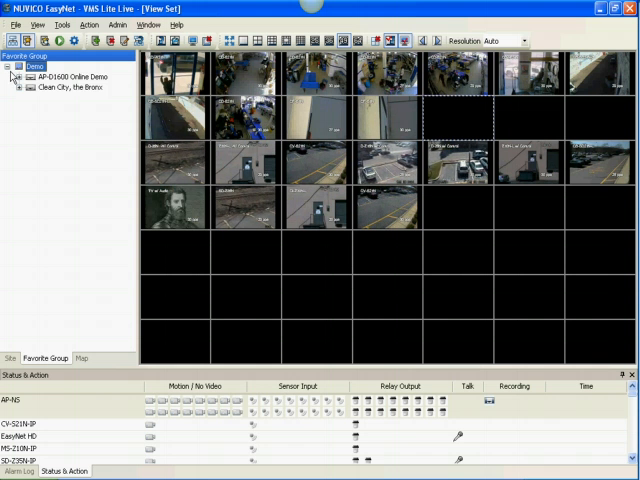
{"action": "left_click", "coordinate": [18, 87]}
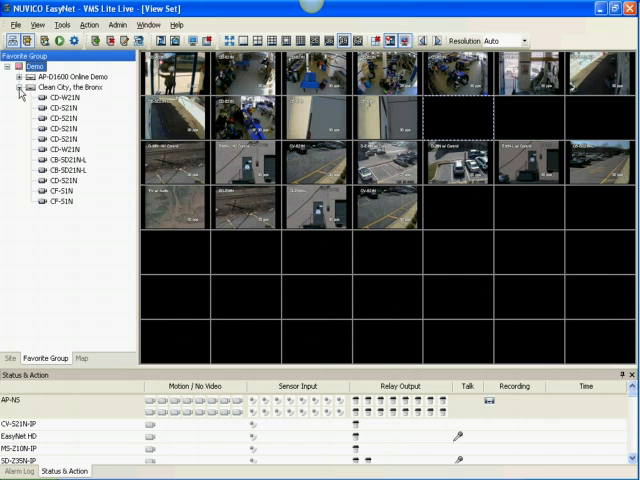